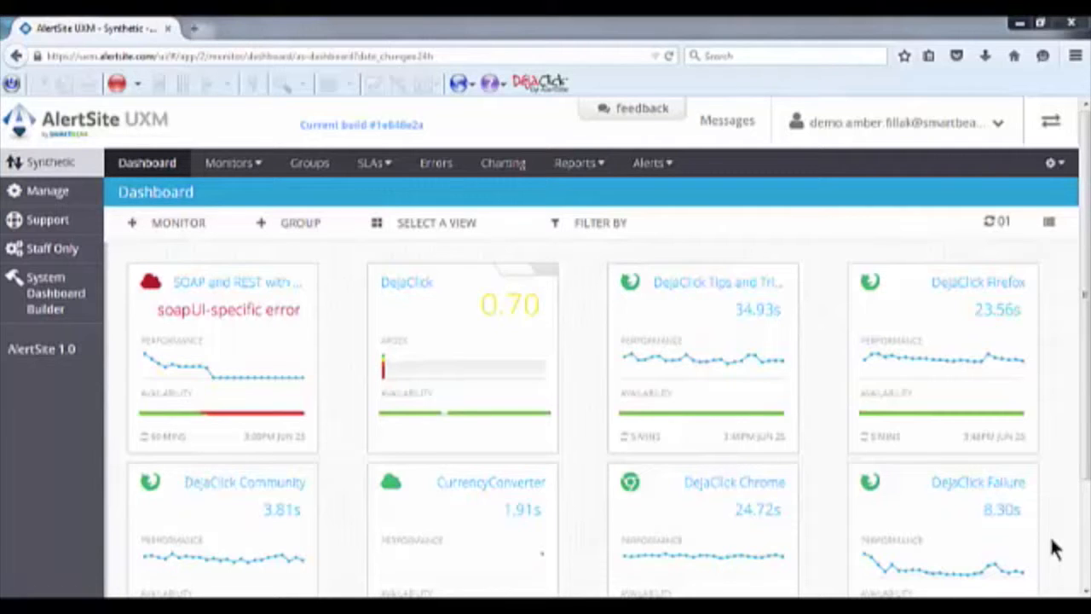
- Show the SLA summary for DejaClick Tips and Tricks with the list of existing SLAs expanded
click(989, 222)
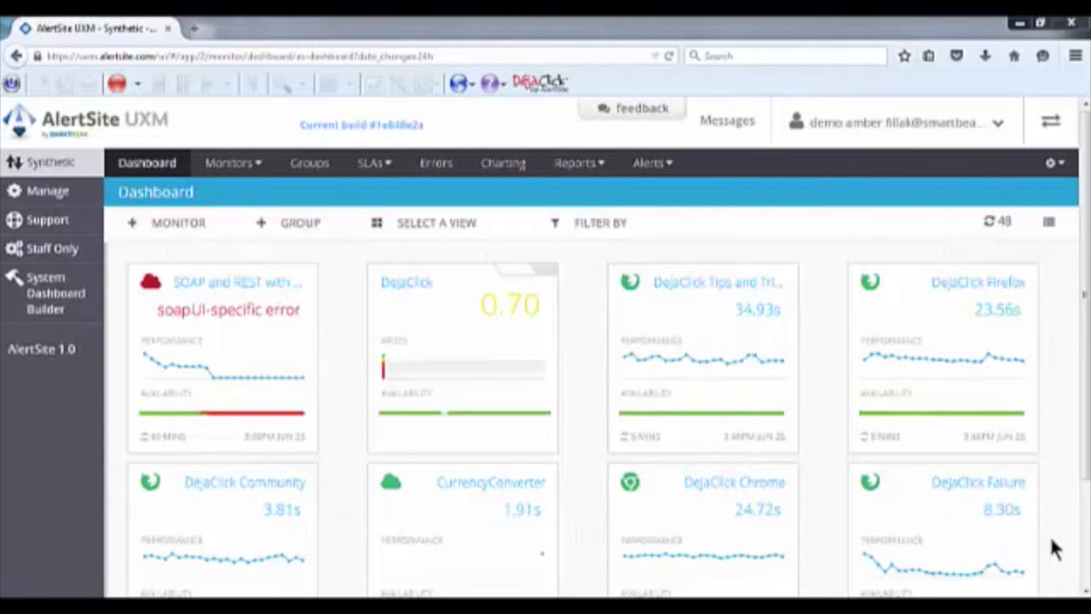
click(369, 164)
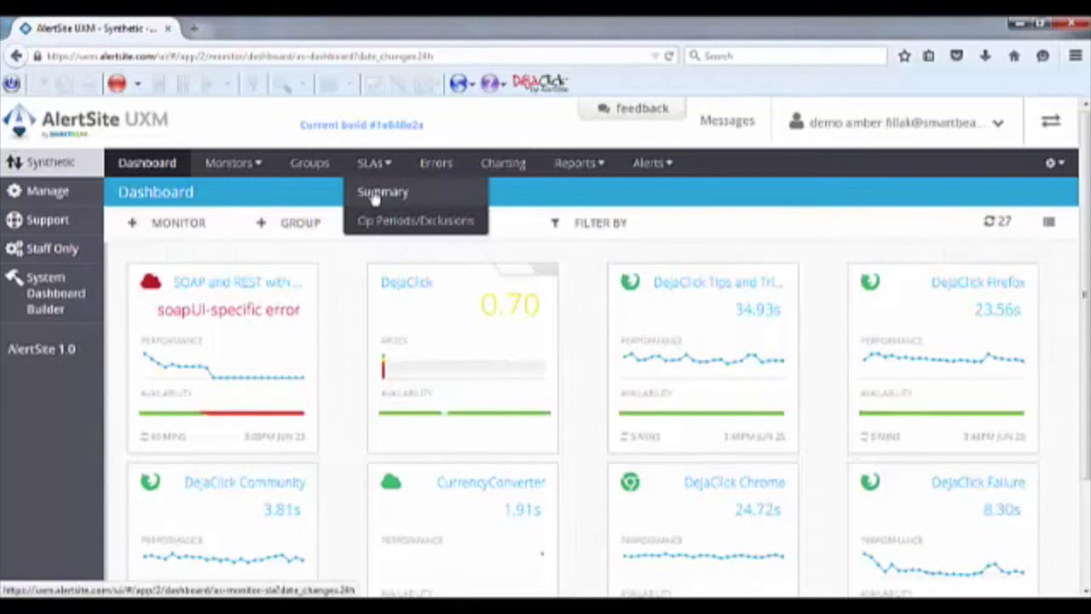
click(382, 191)
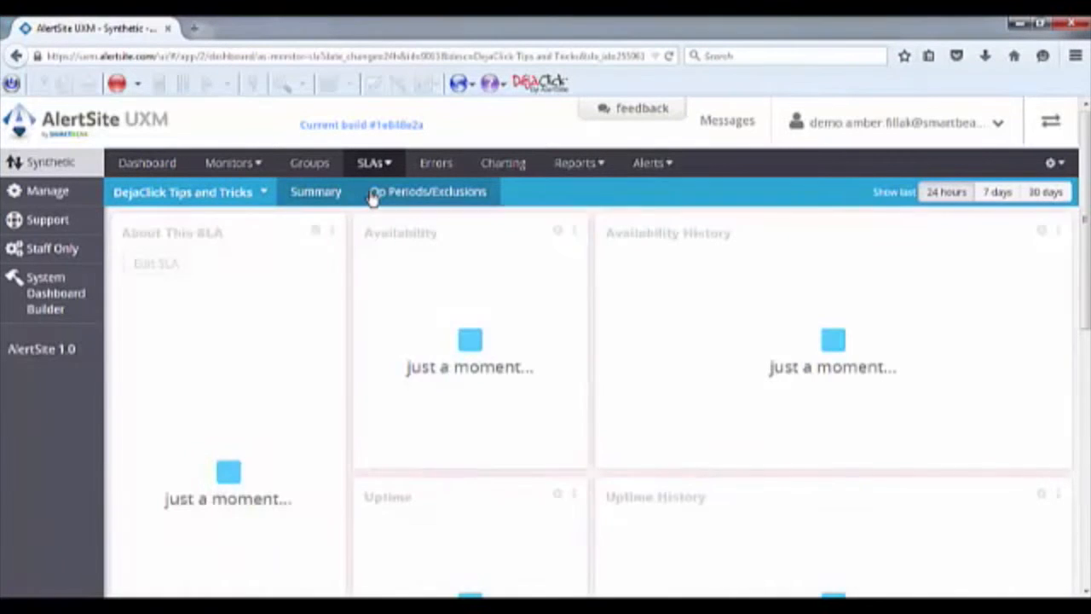
click(315, 190)
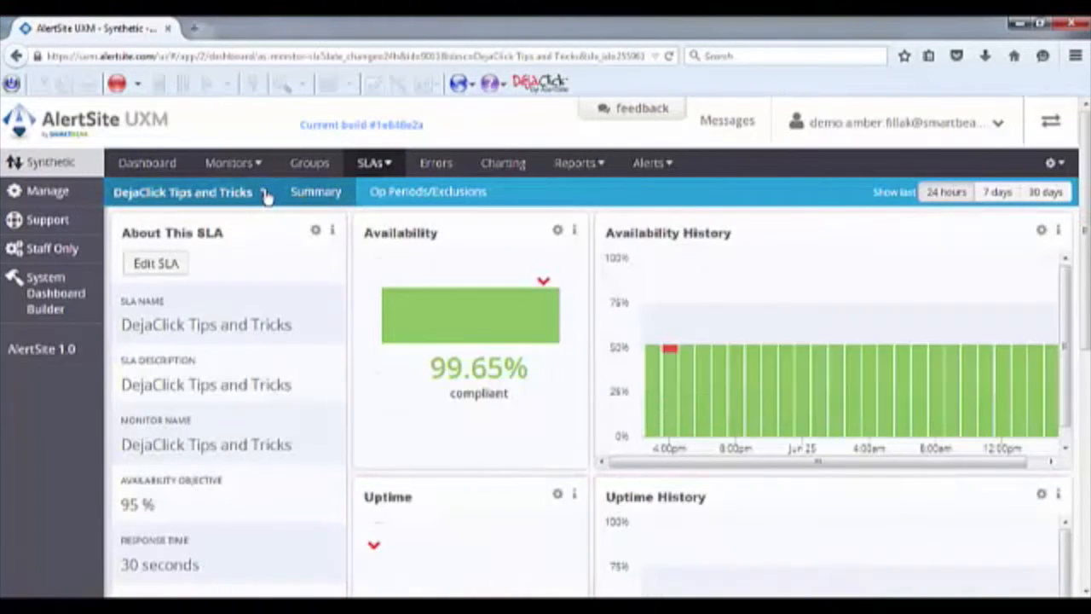
click(266, 191)
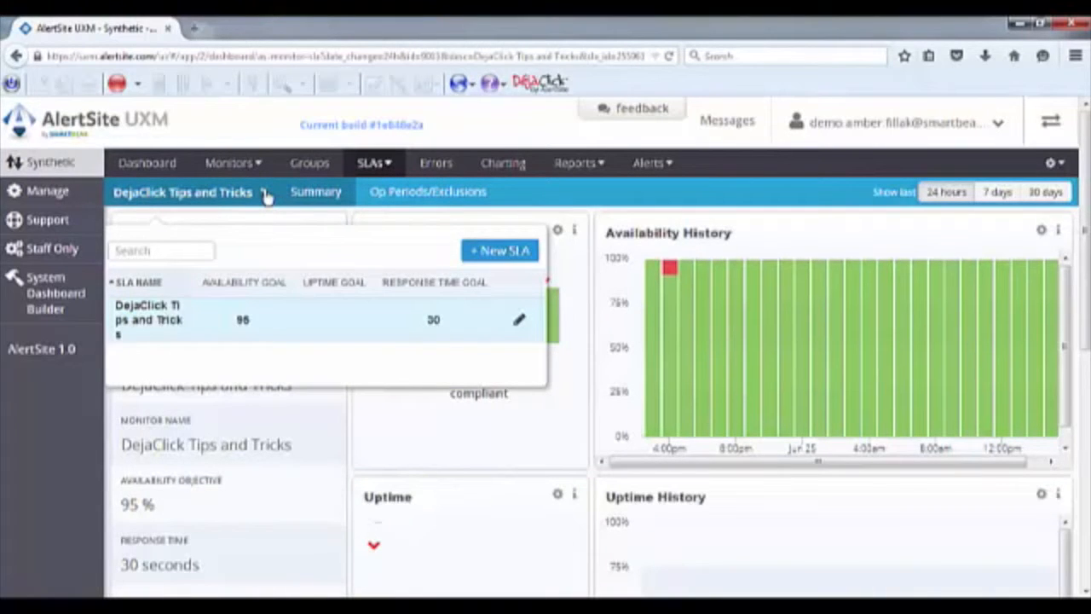
mouse_move(271, 205)
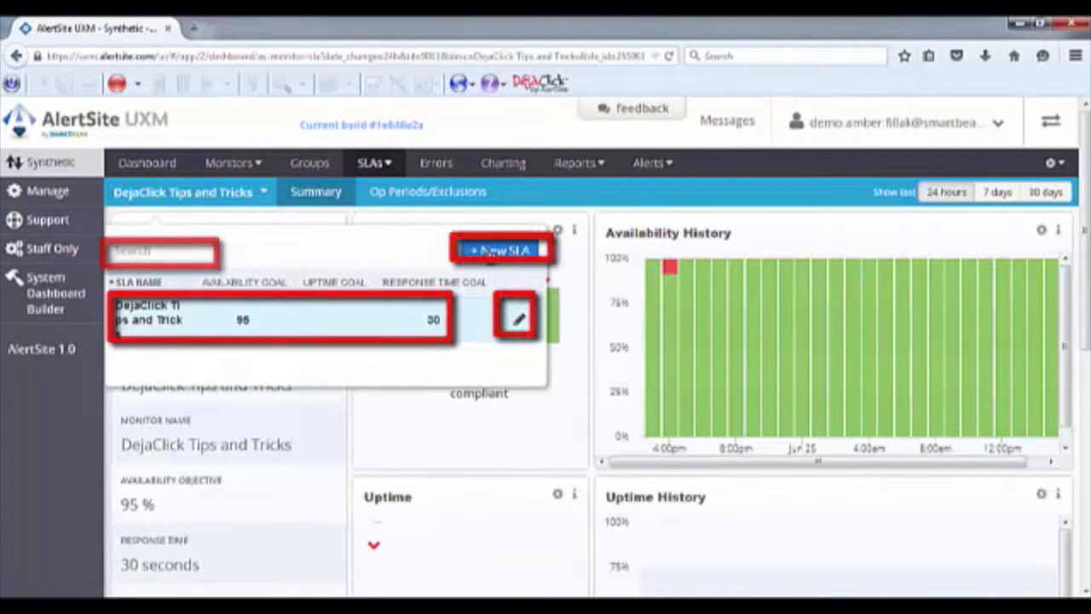
- Create a new CurrencyConverter SLA with availability goal 99 and performance goal 25
click(501, 248)
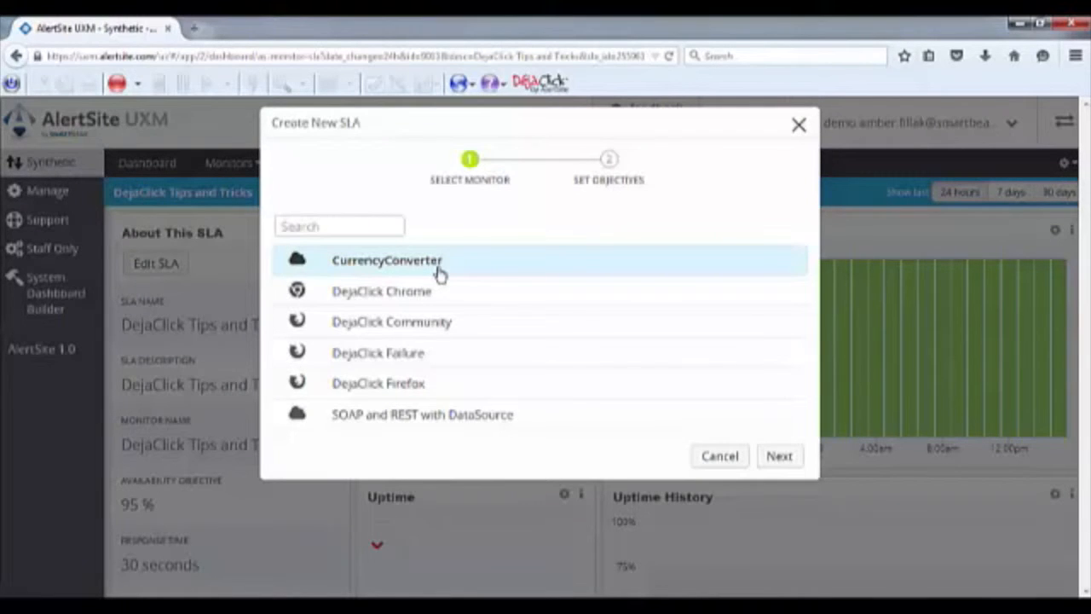
mouse_move(781, 457)
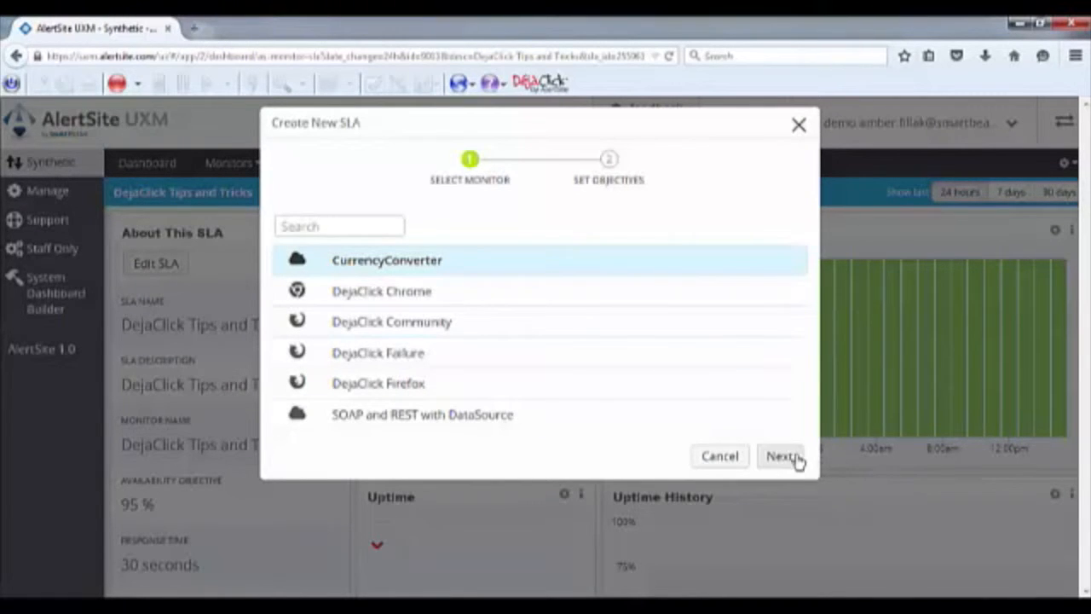
click(780, 457)
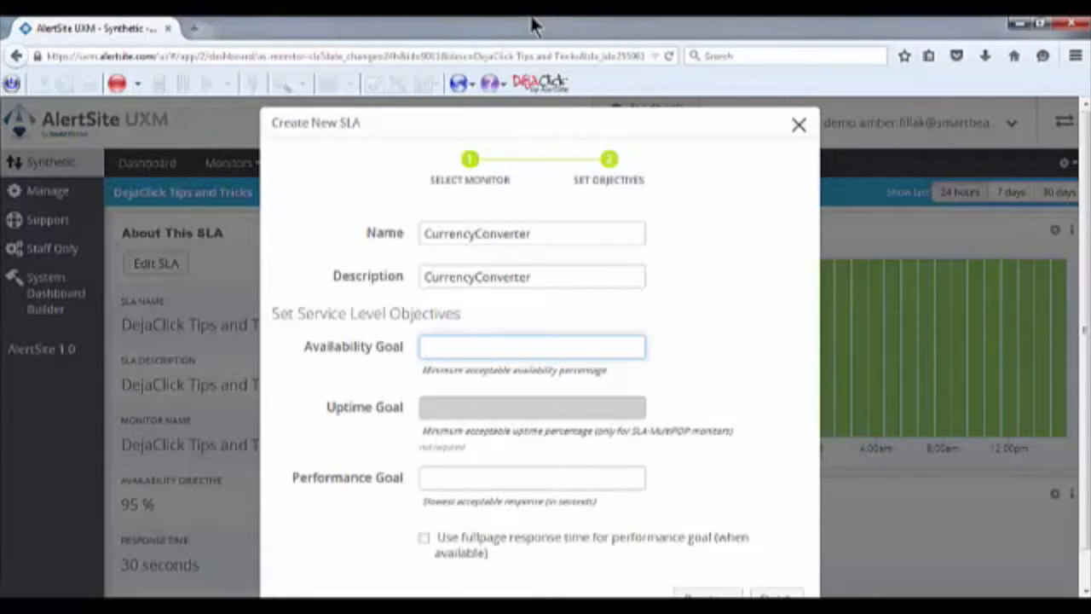
text(99)
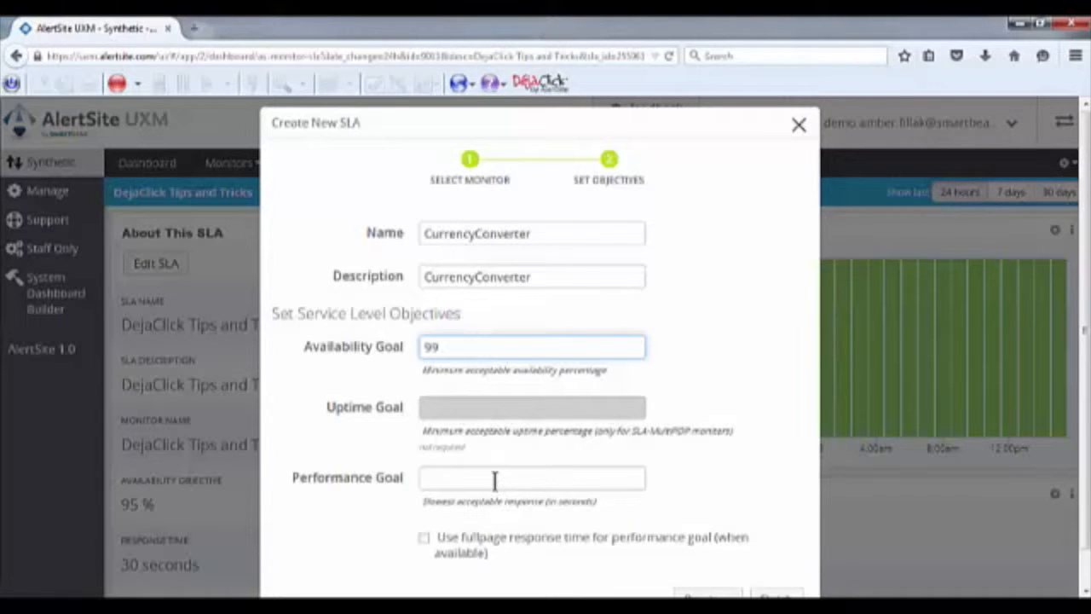
text(25)
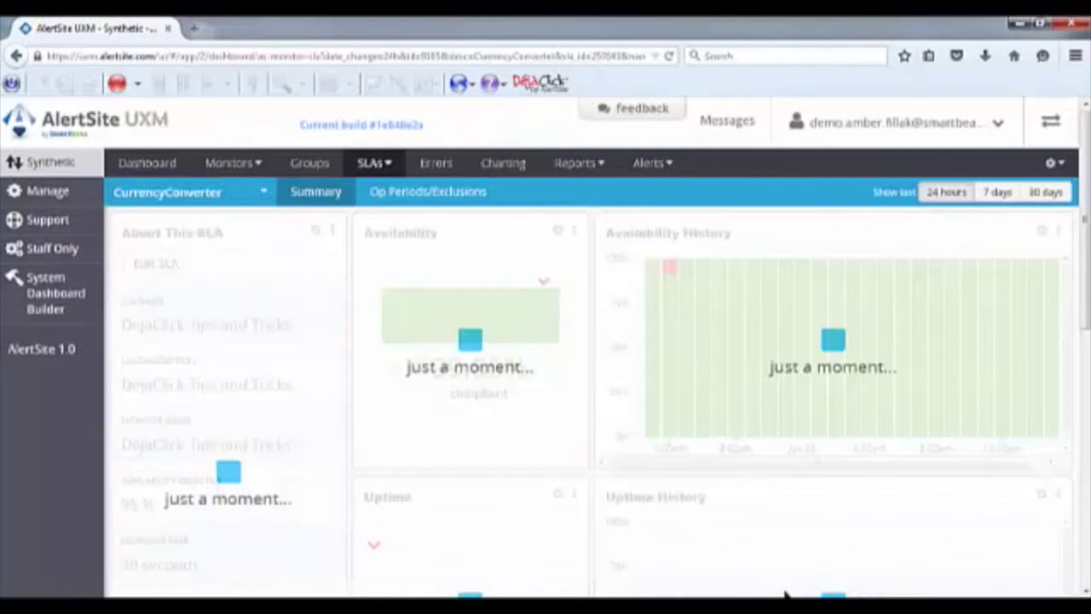
- View the DejaClick Tips and Tricks SLA's operating periods and exclusions (all days 00:00–23:59, none found)
click(187, 191)
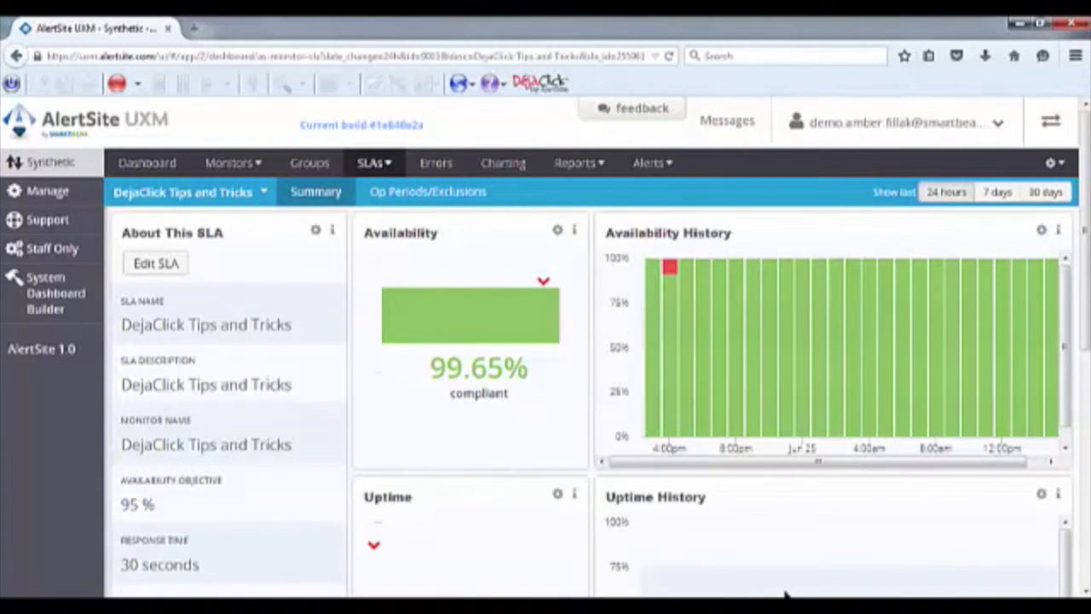
mouse_move(515, 447)
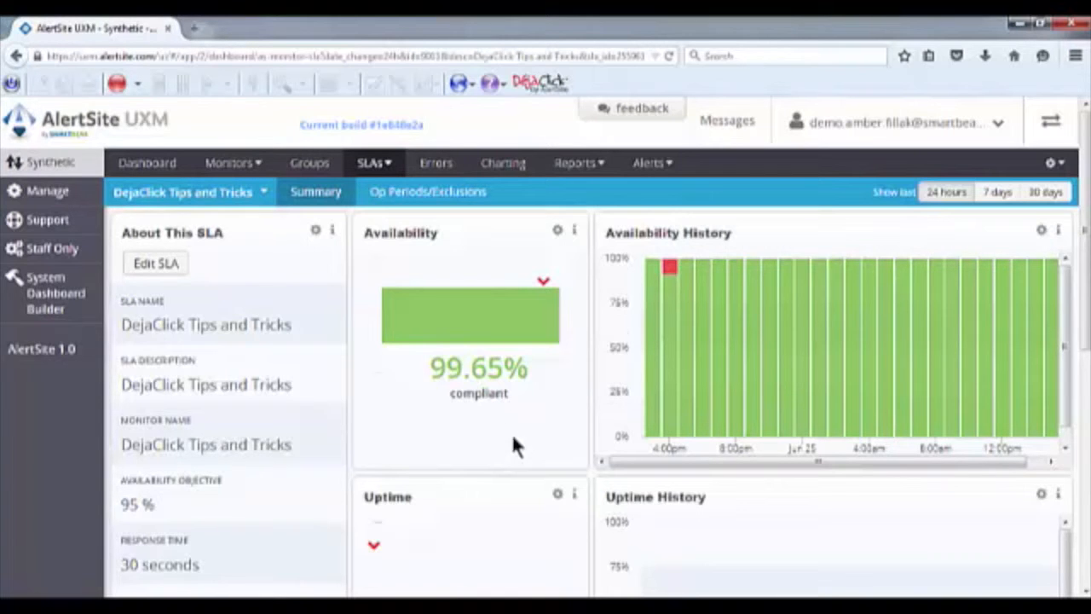
click(428, 191)
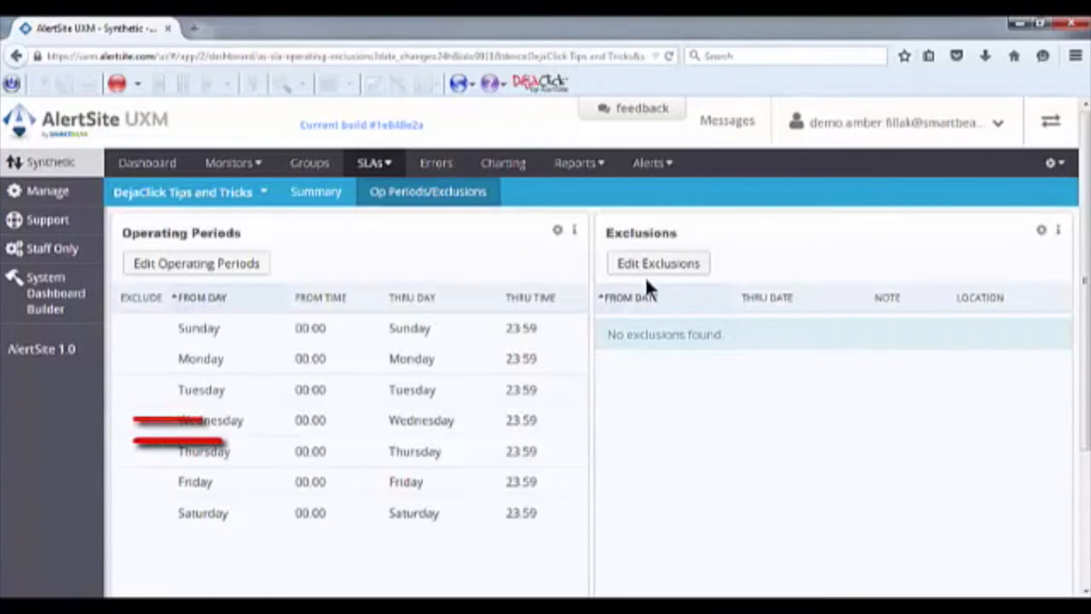
click(658, 262)
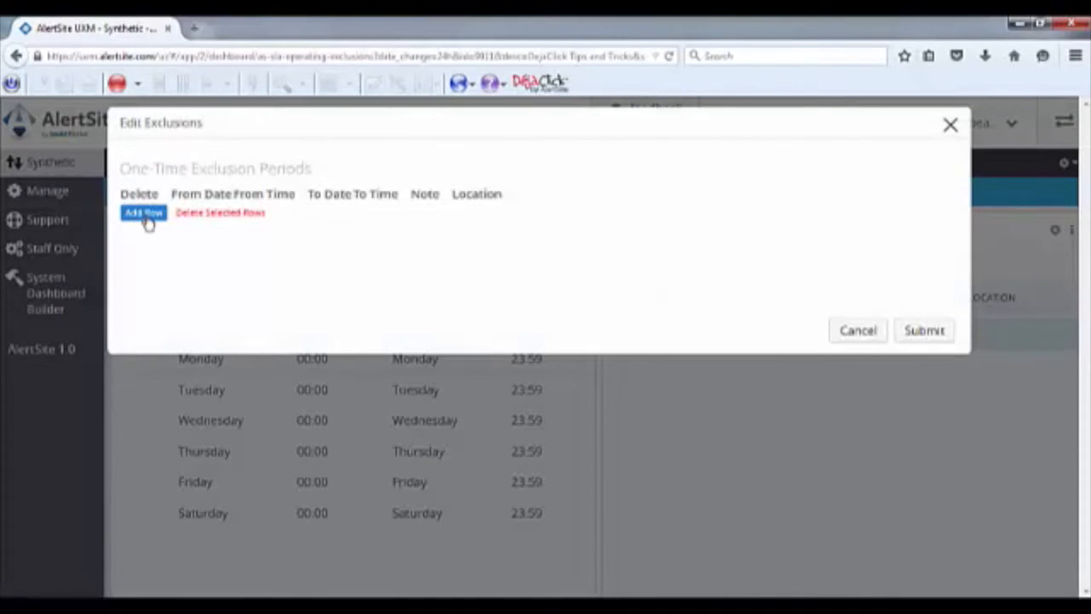
click(576, 162)
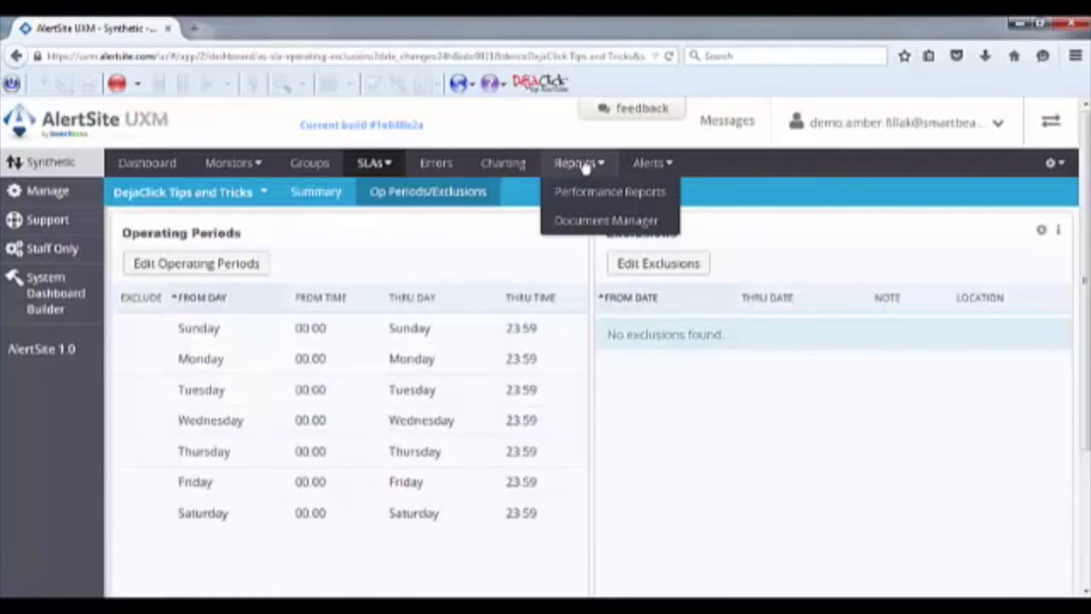
mouse_move(583, 190)
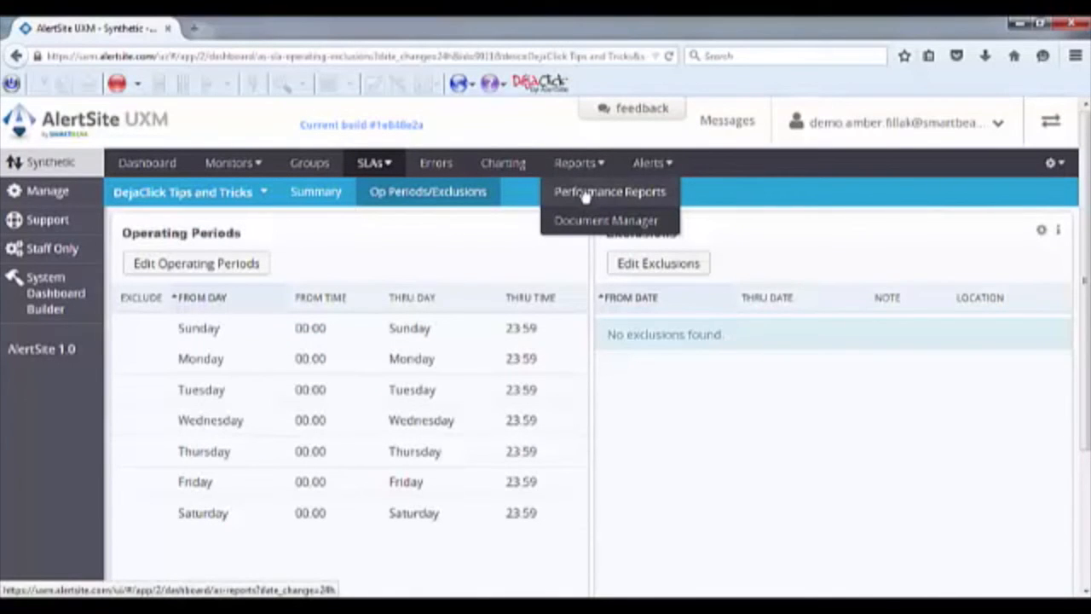
- Run an SLA Detail performance report for the DejaClick Tips and Tricks monitor
click(609, 191)
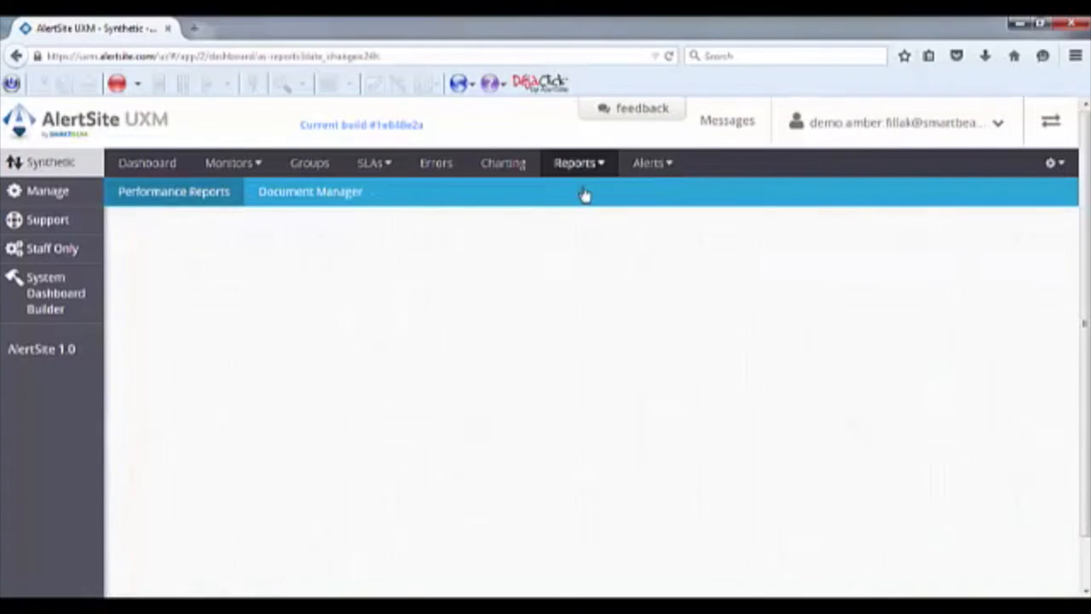
click(174, 191)
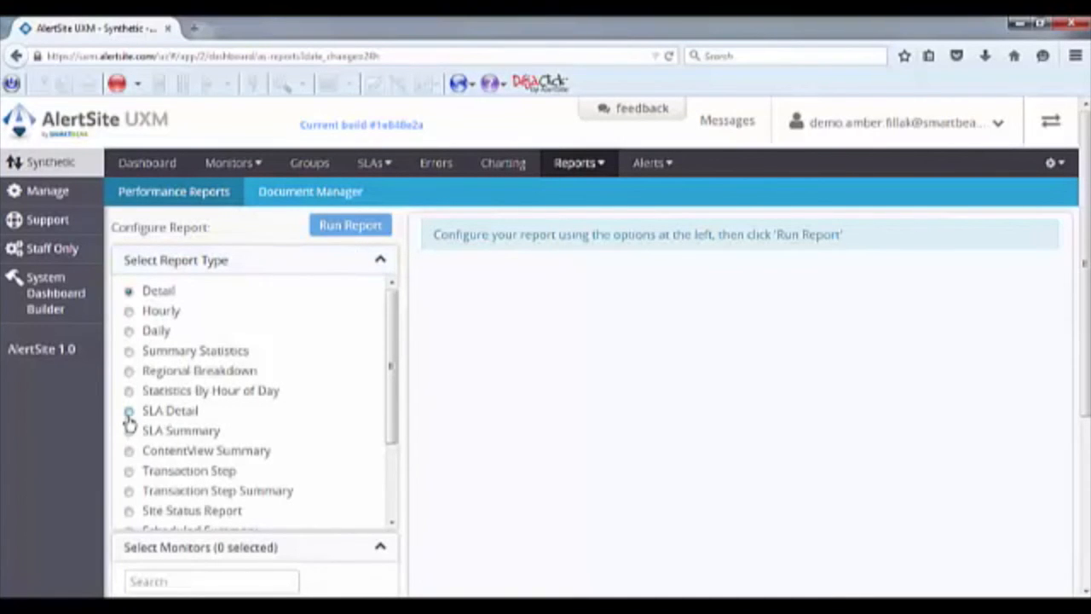
click(129, 409)
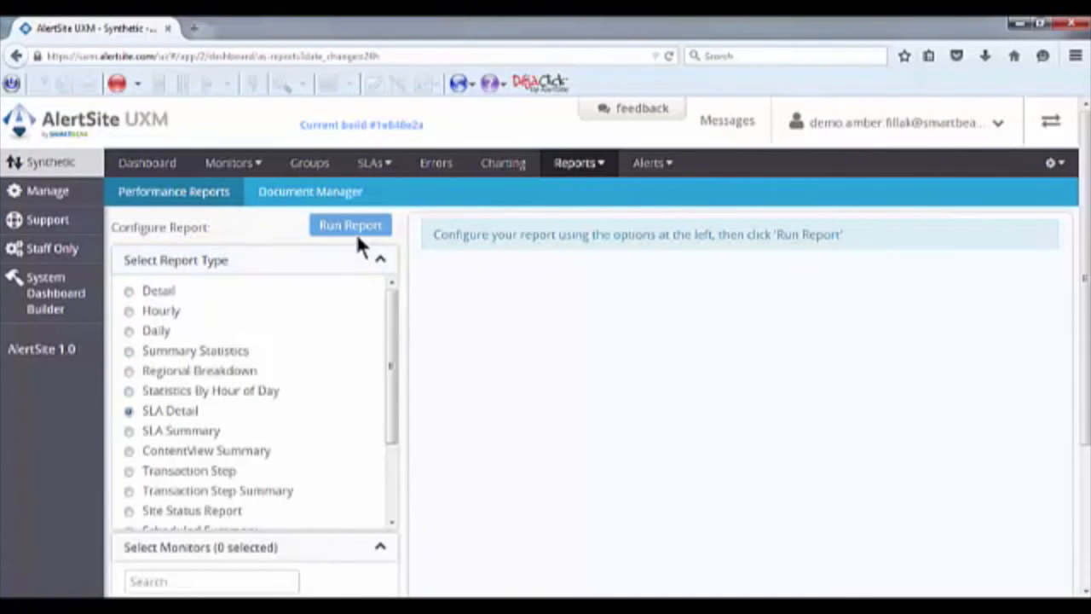
mouse_move(322, 448)
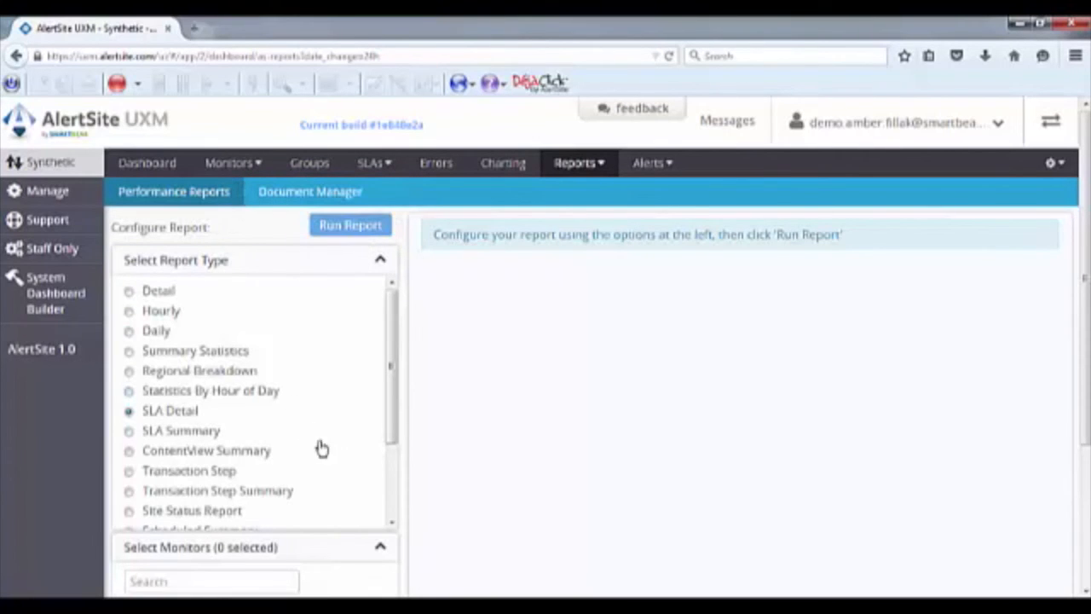
click(350, 225)
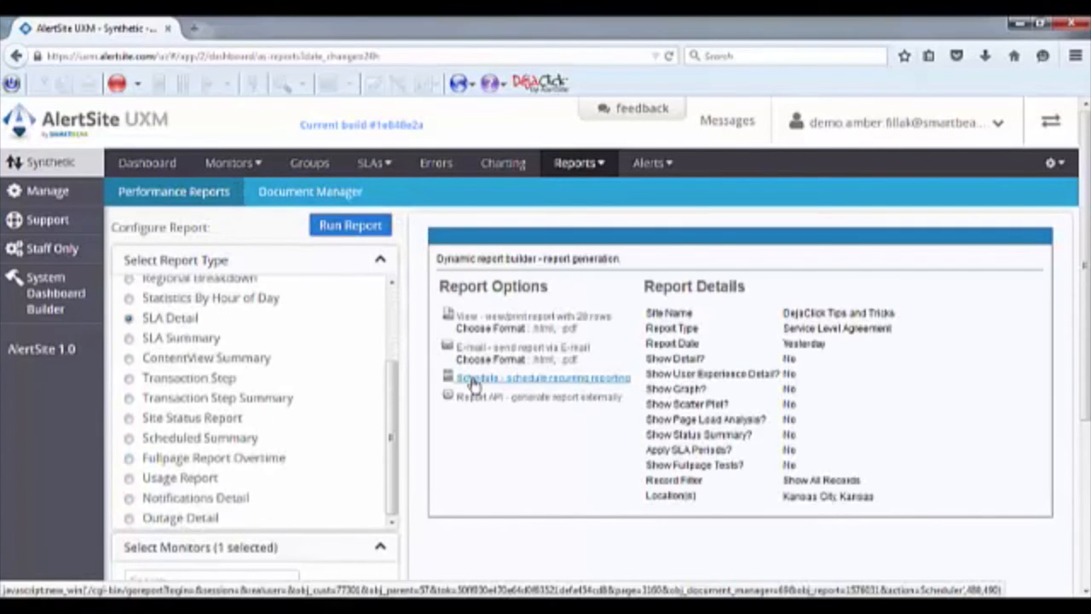